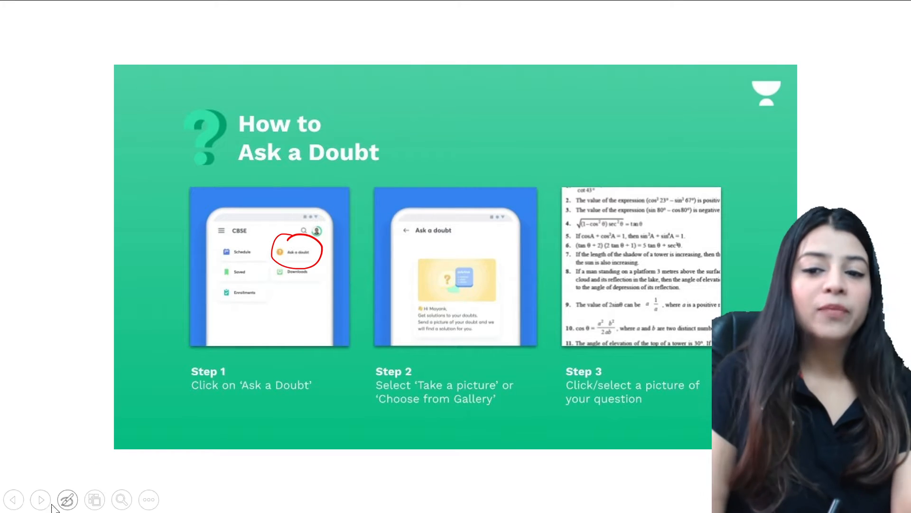
Upload the 'ans 1' question image from the computer on the Doubts & solutions page.
{"action": "left_click", "coordinate": [40, 500]}
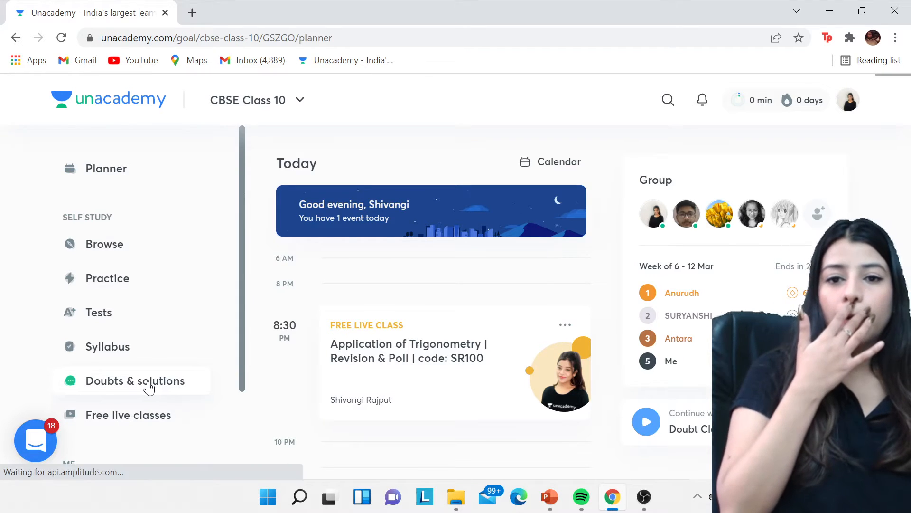
{"action": "left_click", "coordinate": [135, 380]}
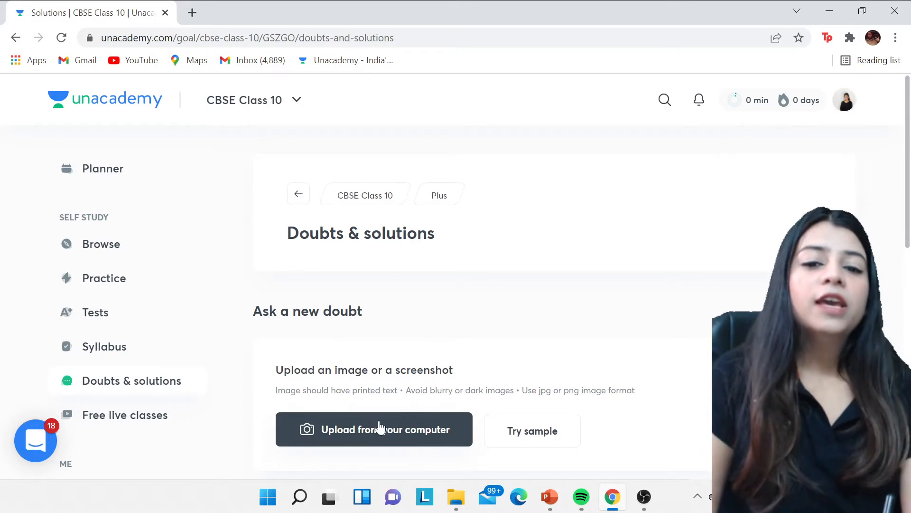
{"action": "left_click", "coordinate": [374, 430]}
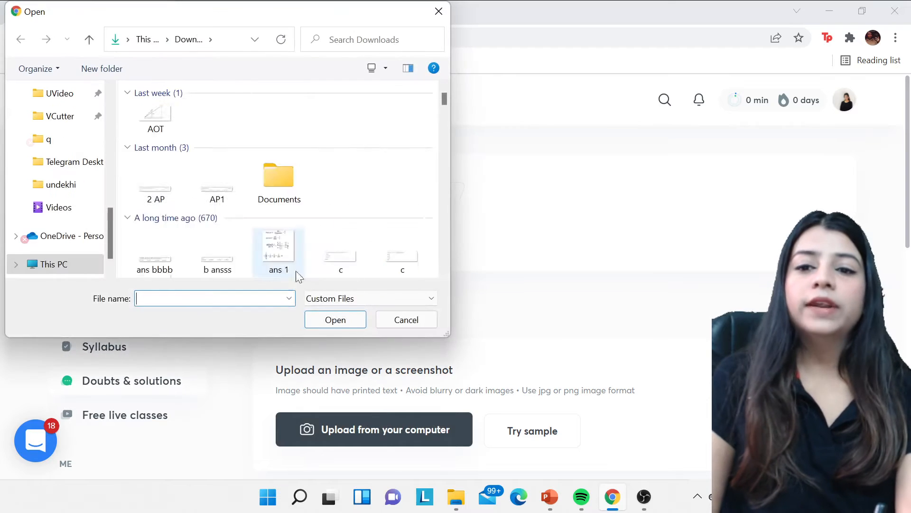
{"action": "left_click", "coordinate": [406, 319]}
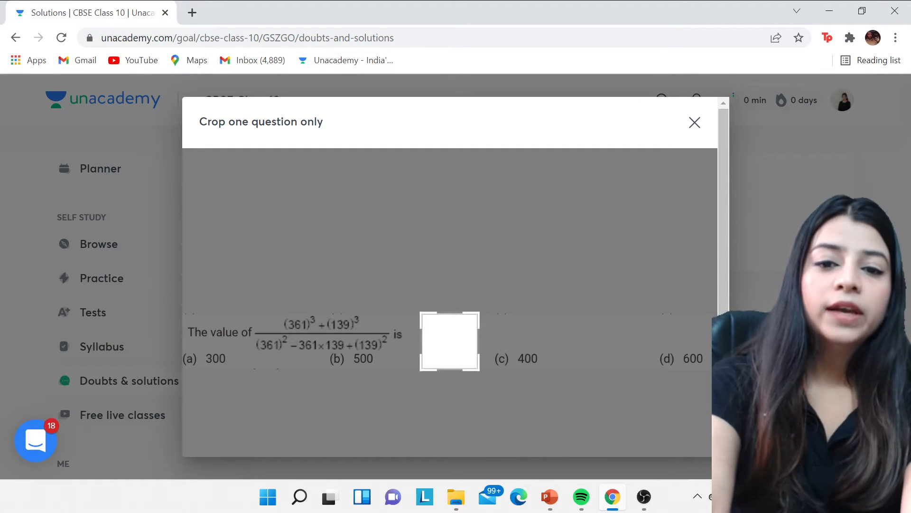
{"action": "mouse_move", "coordinate": [437, 328]}
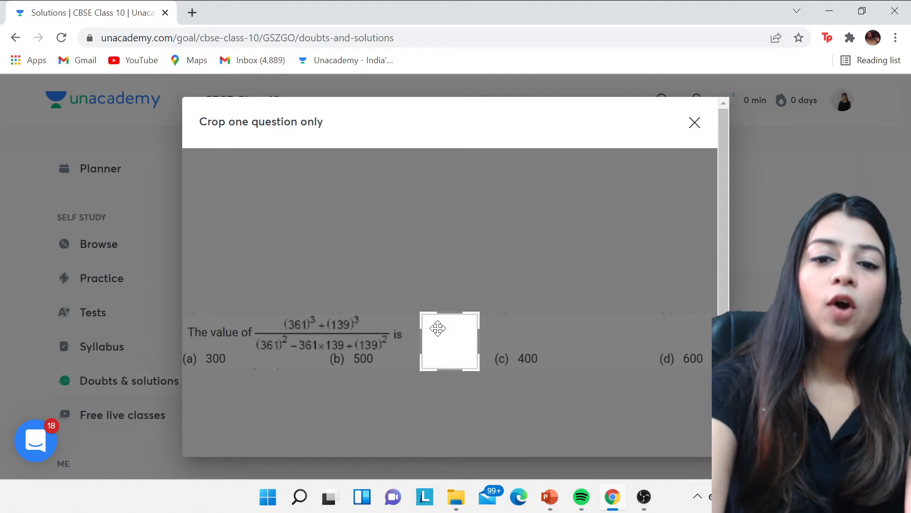
Crop the uploaded image to just the question about 361 and 139.
{"action": "left_click_drag", "start_coordinate": [449, 341], "coordinate": [398, 340]}
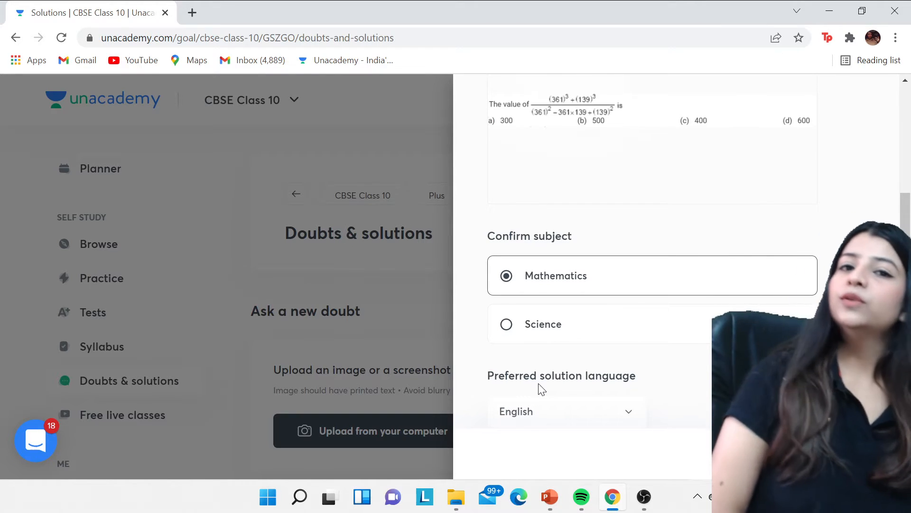
Check the offered solution languages, then dismiss the doubt submission form.
{"action": "left_click", "coordinate": [566, 411]}
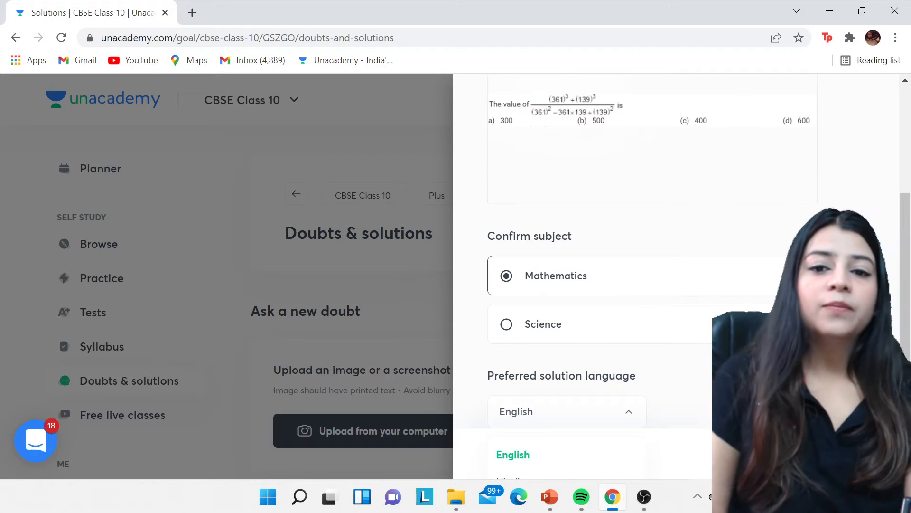
{"action": "left_click", "coordinate": [566, 411]}
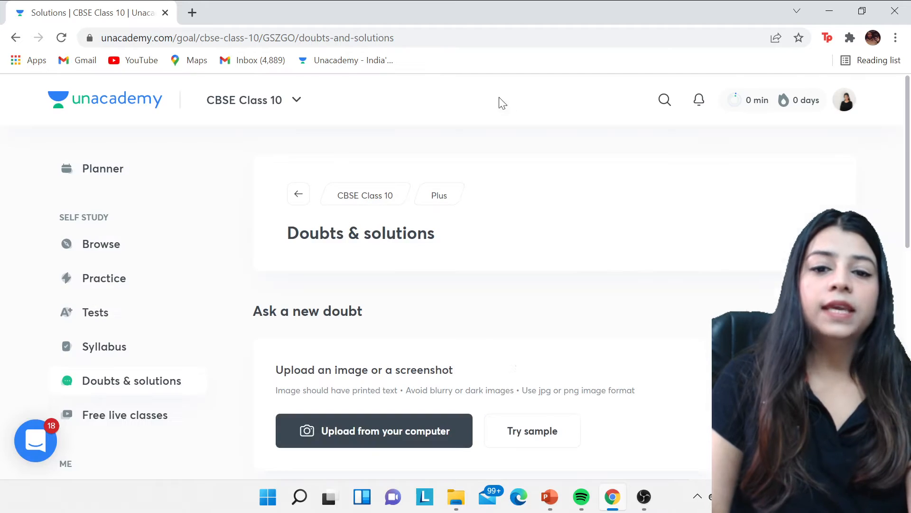
Open the earlier doubt about the value of g on a planet from the list.
{"action": "left_click", "coordinate": [532, 431]}
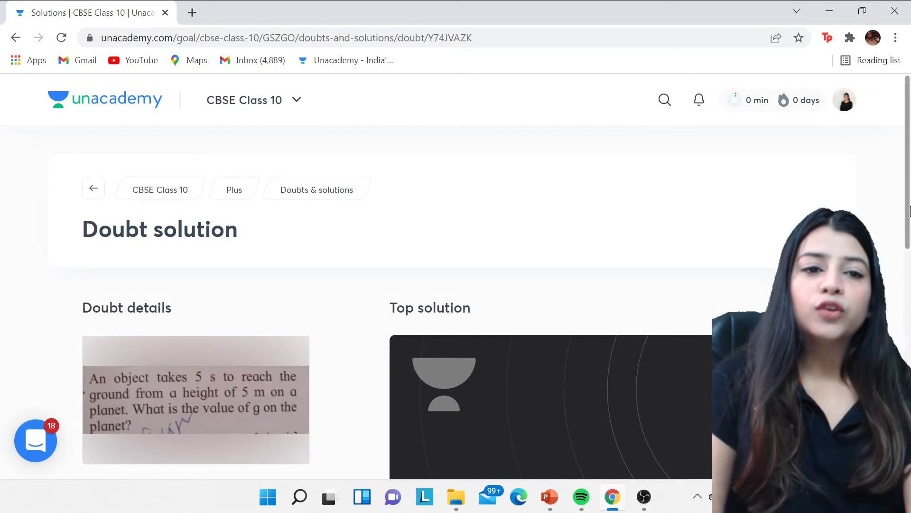
Scroll down to the Top solution player and start the tutor's video.
{"action": "scroll", "scroll_direction": "down", "scroll_amount": 3}
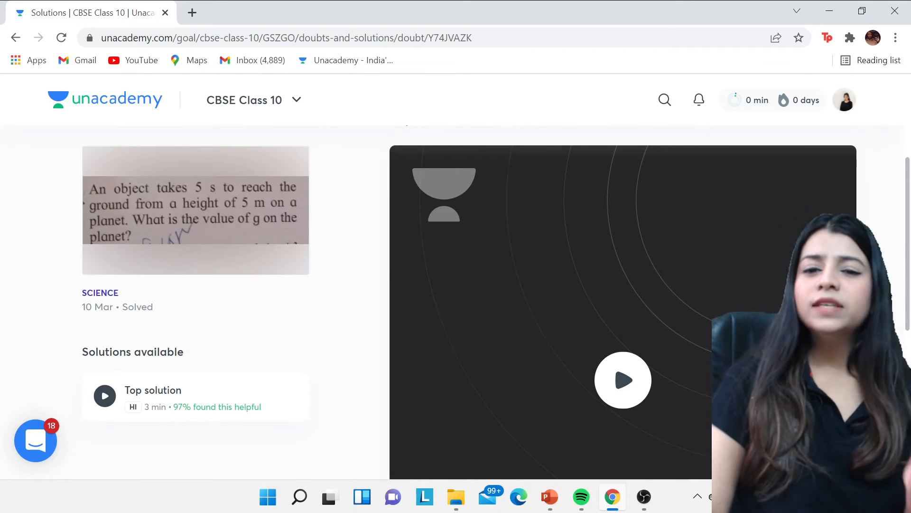
{"action": "mouse_move", "coordinate": [664, 322]}
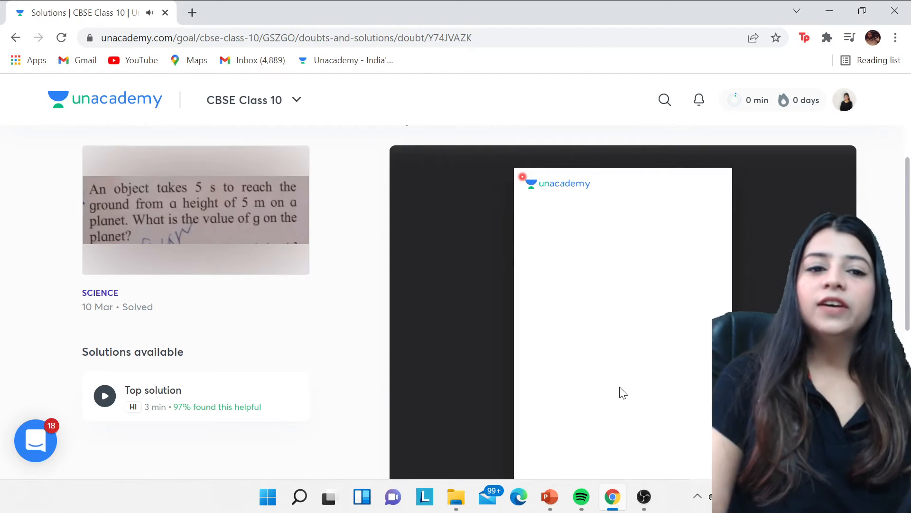
{"action": "scroll", "scroll_direction": "down", "scroll_amount": 3}
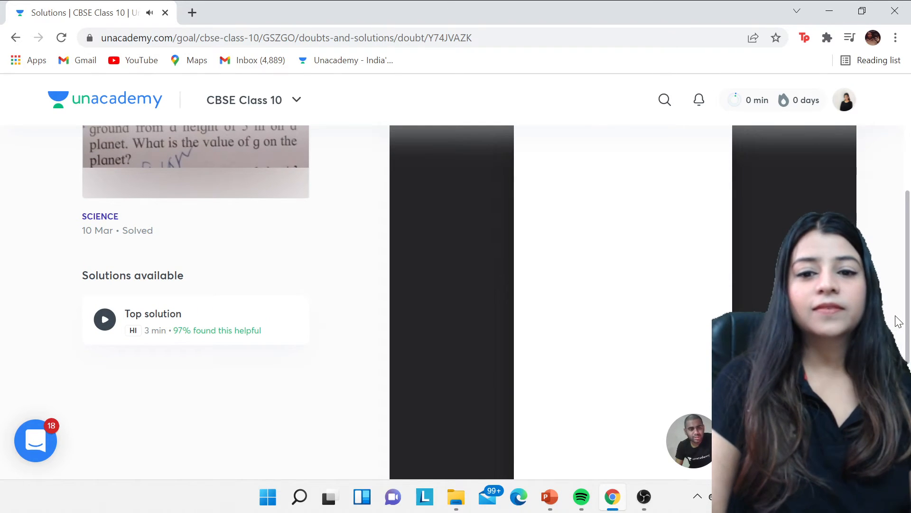
Seek the video ahead to about 1:37 and pause on the answer g = 0.4 m/s².
{"action": "left_click", "coordinate": [104, 319]}
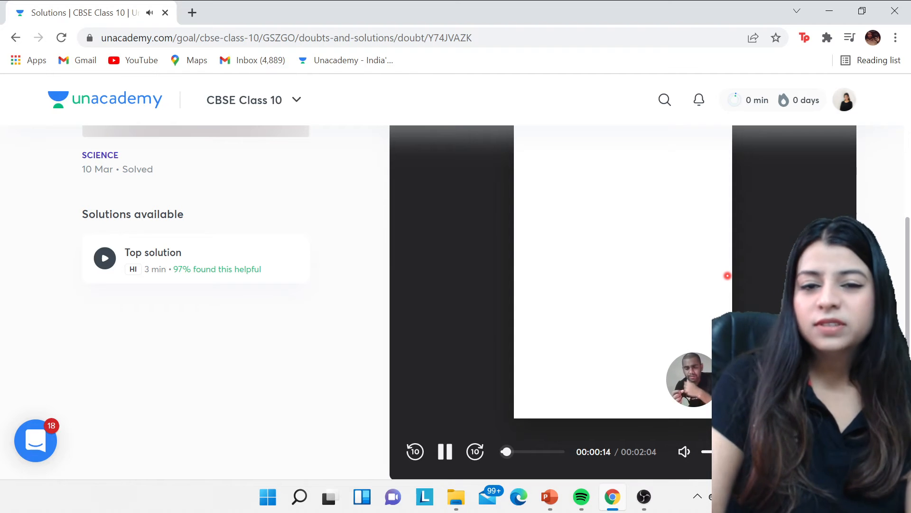
{"action": "left_click", "coordinate": [475, 452]}
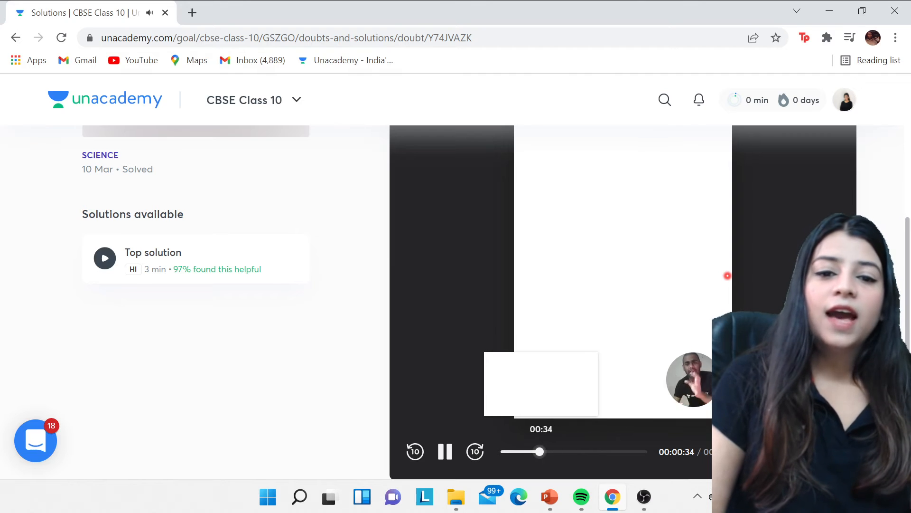
{"action": "left_click_drag", "start_coordinate": [540, 451], "coordinate": [602, 451]}
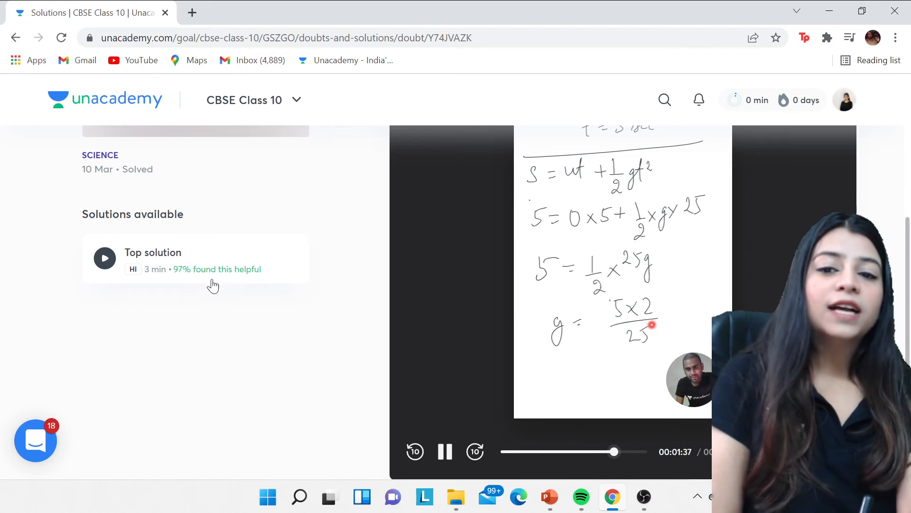
{"action": "mouse_move", "coordinate": [244, 289]}
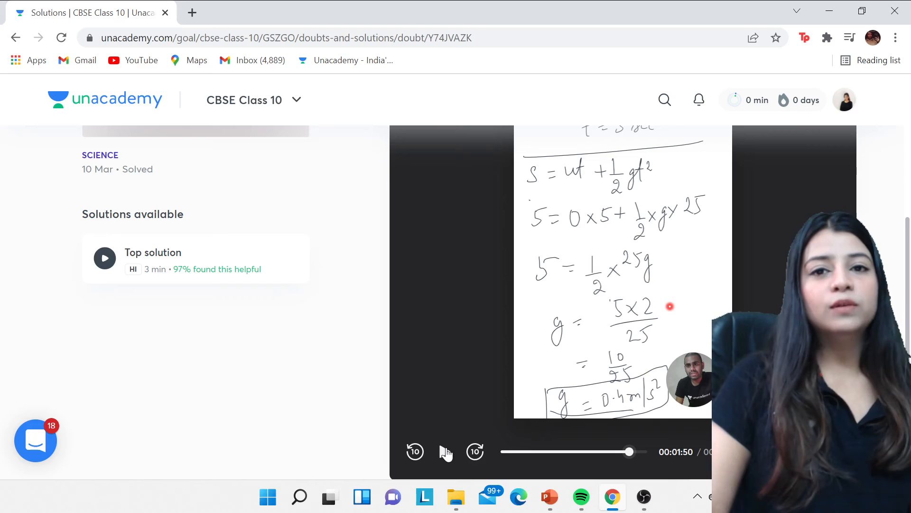
{"action": "left_click", "coordinate": [445, 451]}
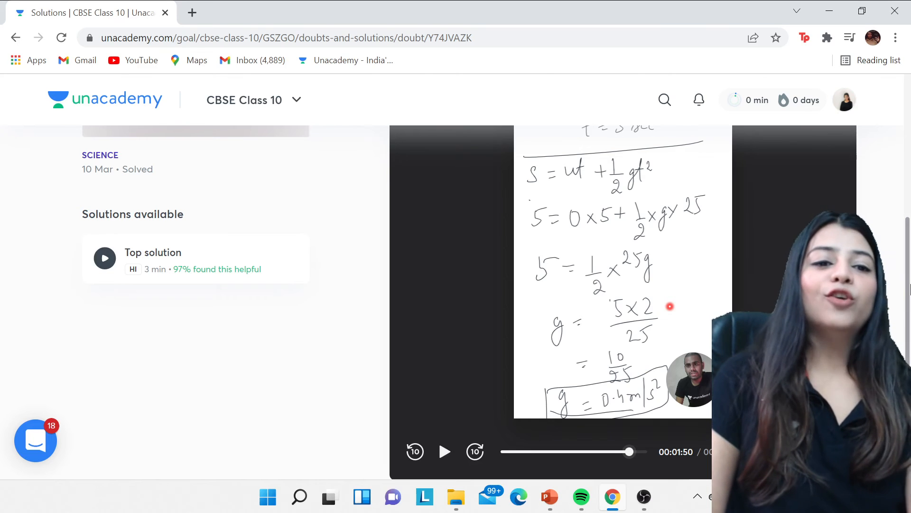